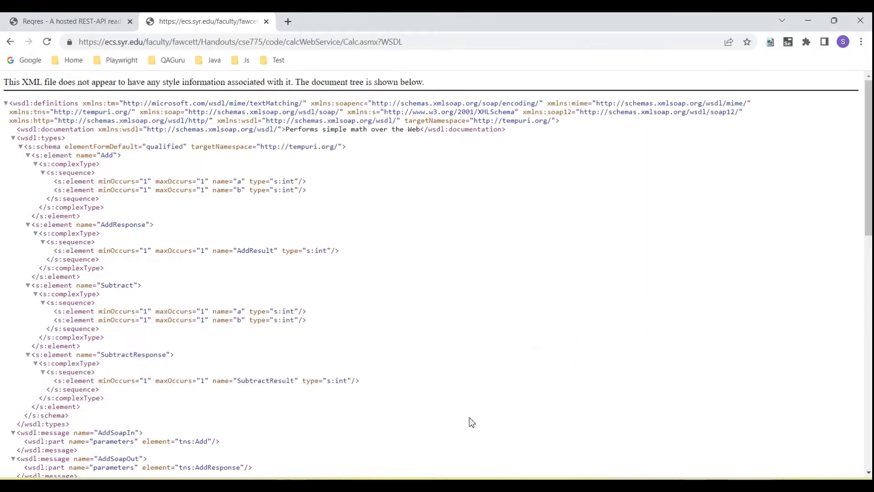
mouse_move(499, 355)
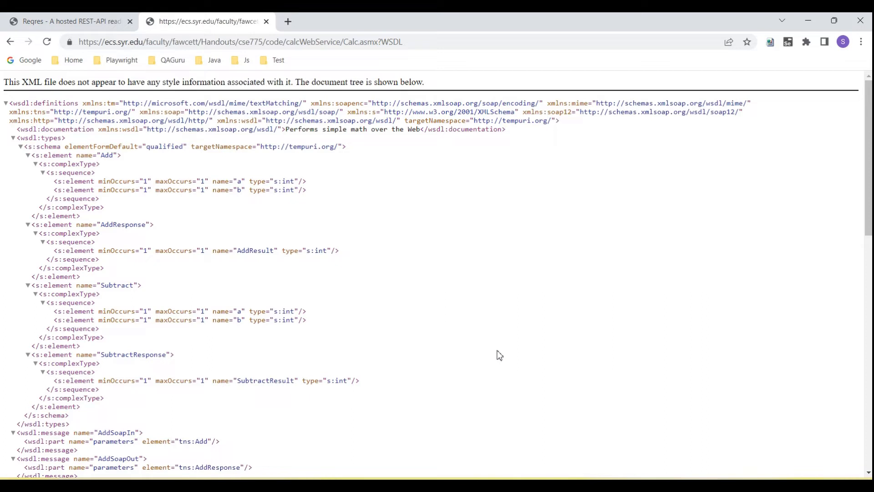
mouse_move(457, 199)
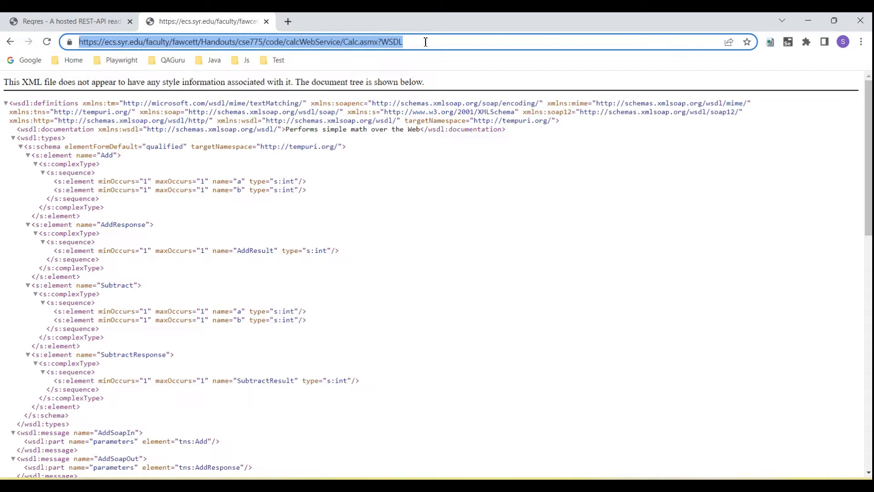
mouse_move(436, 235)
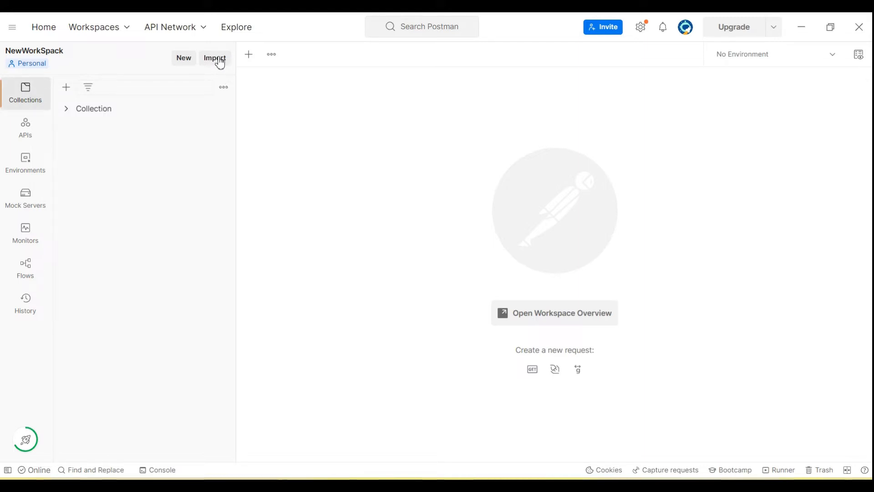
Step: Import from link using the Calc.asmx WSDL URL and continue to fetch it
left_click(214, 57)
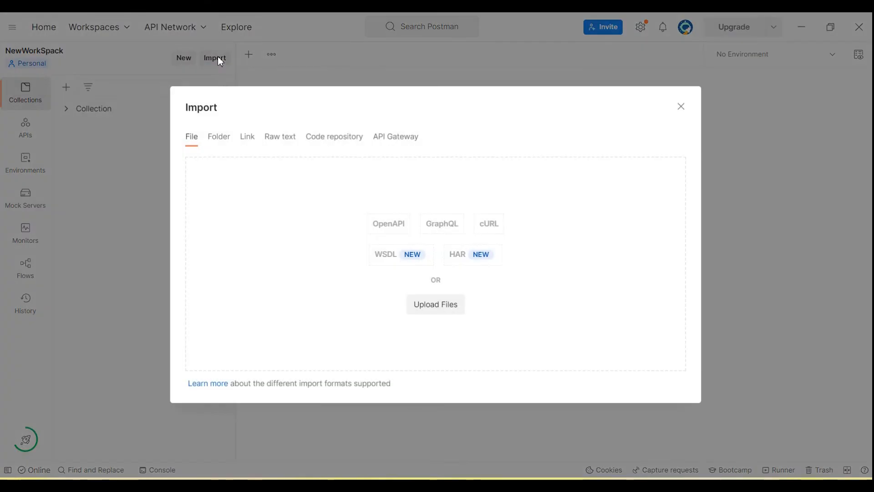
mouse_move(280, 137)
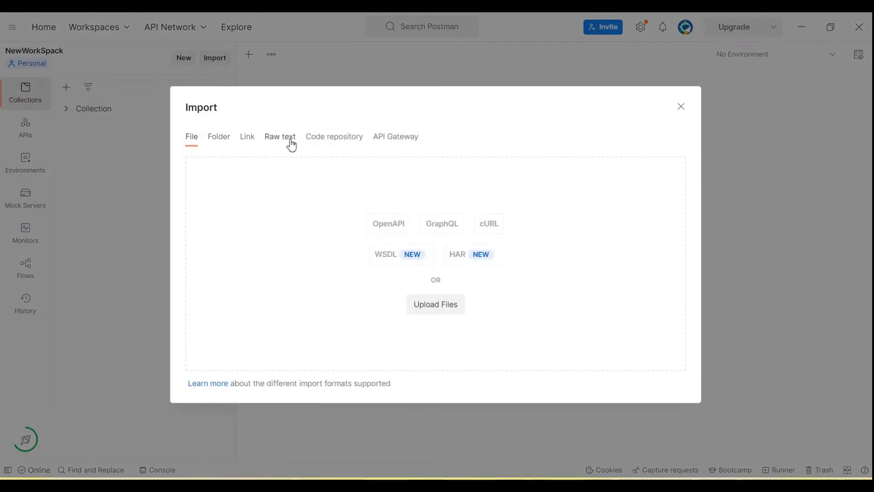
mouse_move(207, 138)
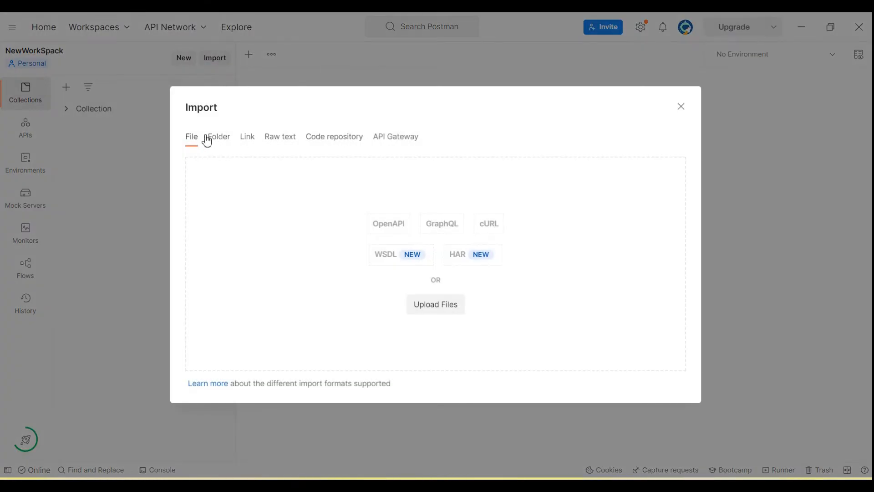
mouse_move(280, 139)
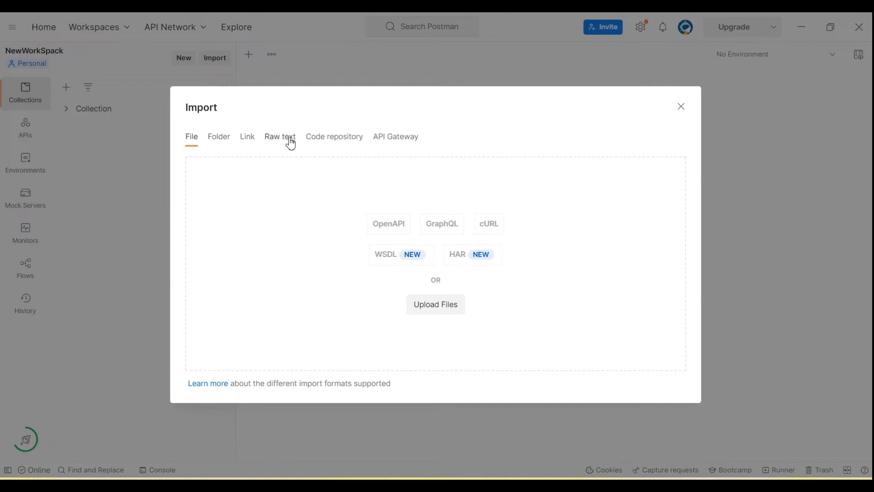
mouse_move(395, 140)
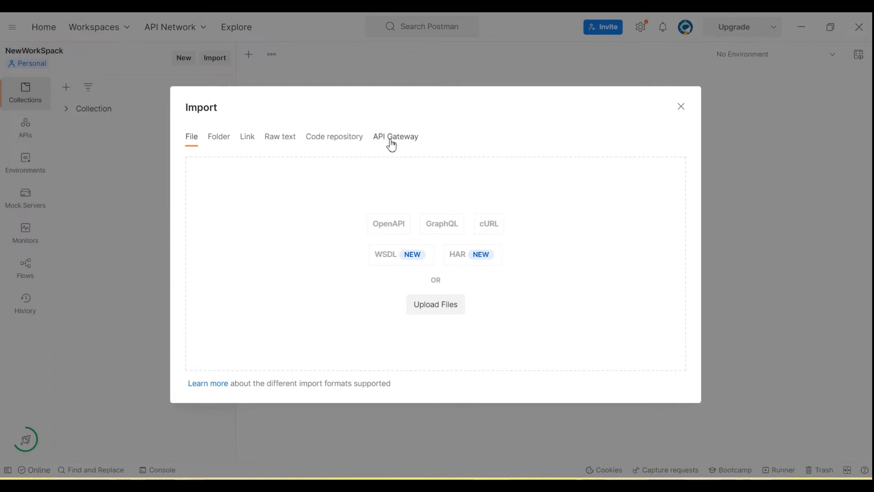
mouse_move(246, 136)
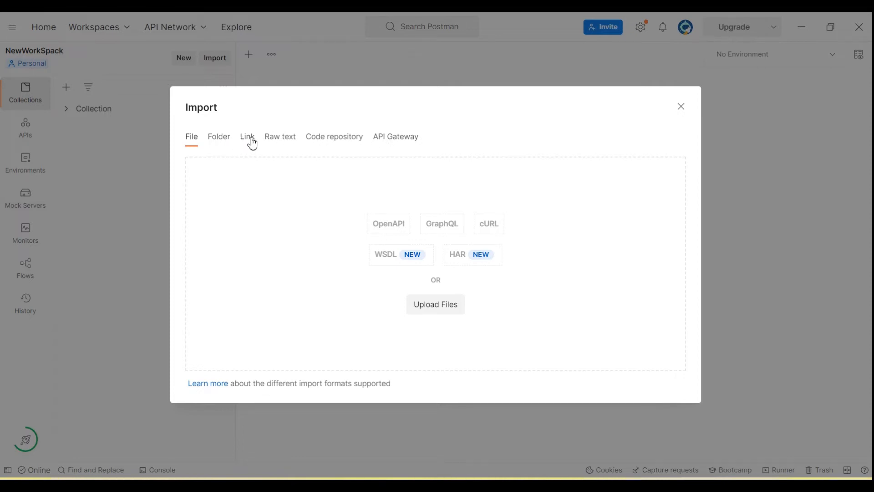
left_click(247, 135)
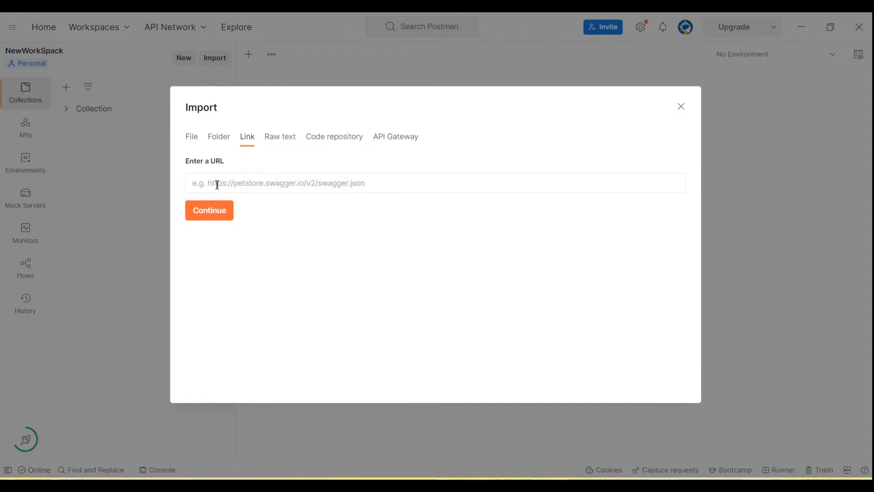
type("https://ecs.syr.edu/faculty/fawcett/Handouts/cse775/code/calcWebService/Calc.asmx?WSDL")
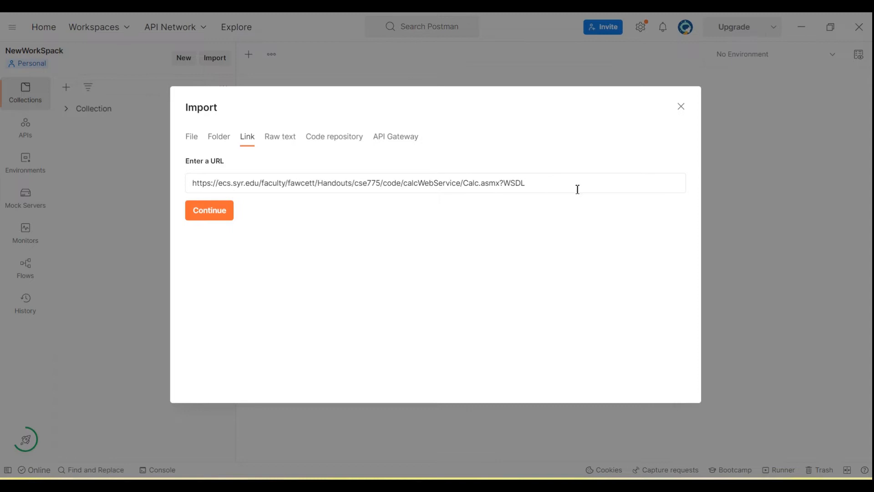
mouse_move(500, 203)
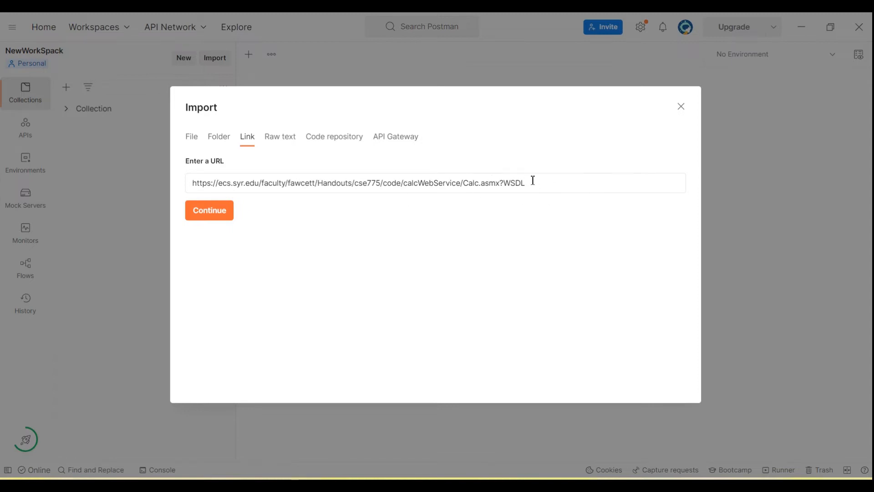
left_click(210, 211)
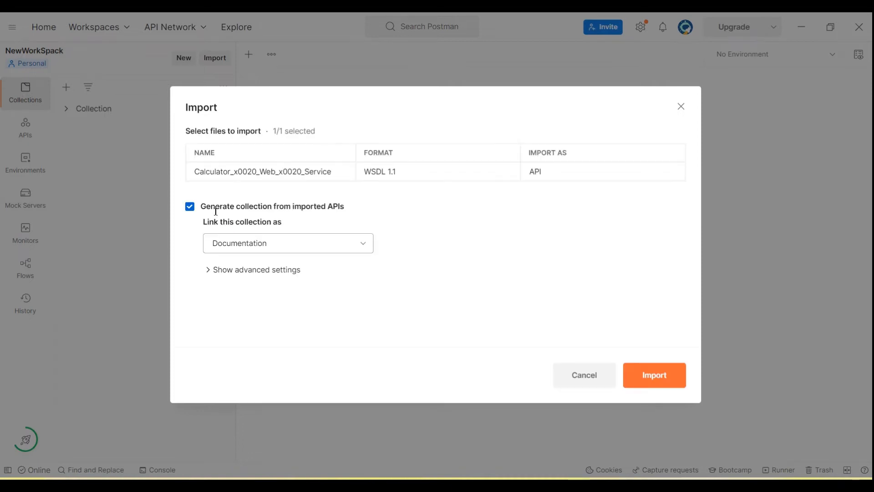
mouse_move(232, 181)
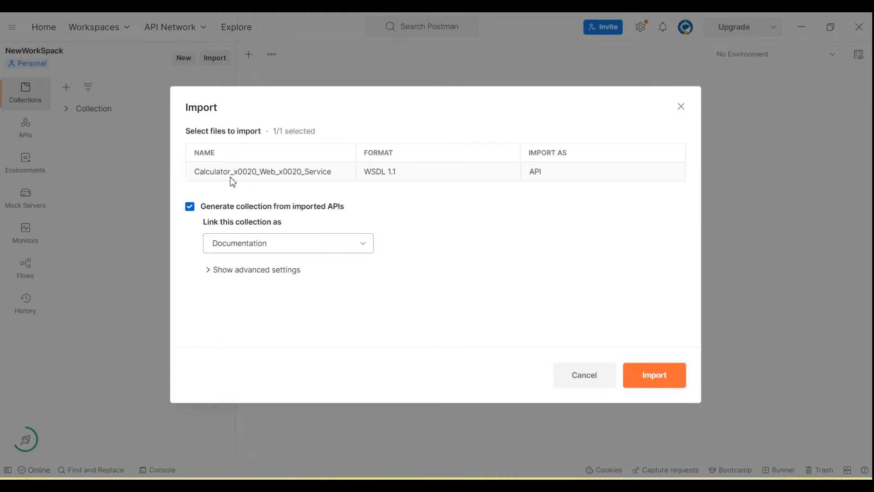
Step: Import the Calculator WSDL with 'Generate collection' checked and close the Import complete notice
double_click(379, 171)
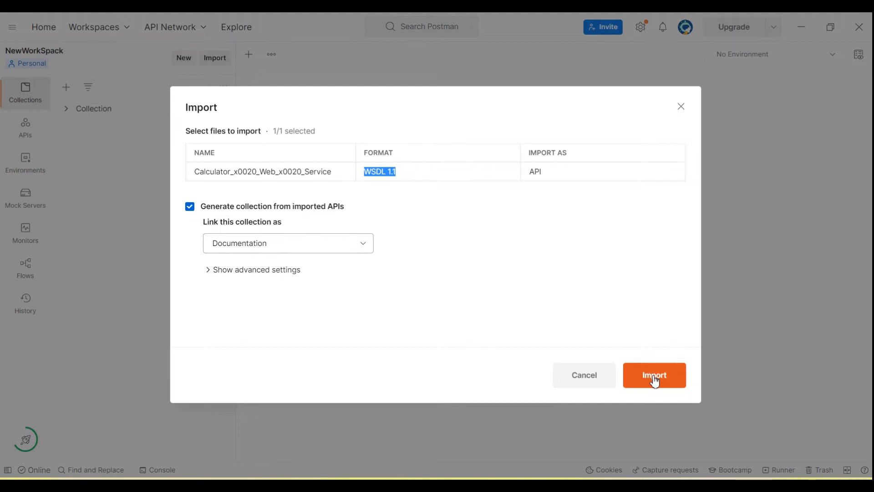
left_click(654, 375)
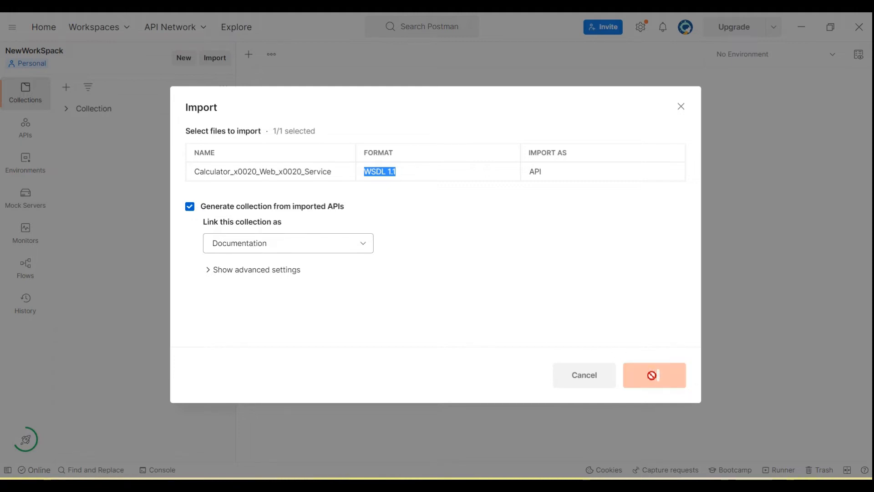
left_click(654, 375)
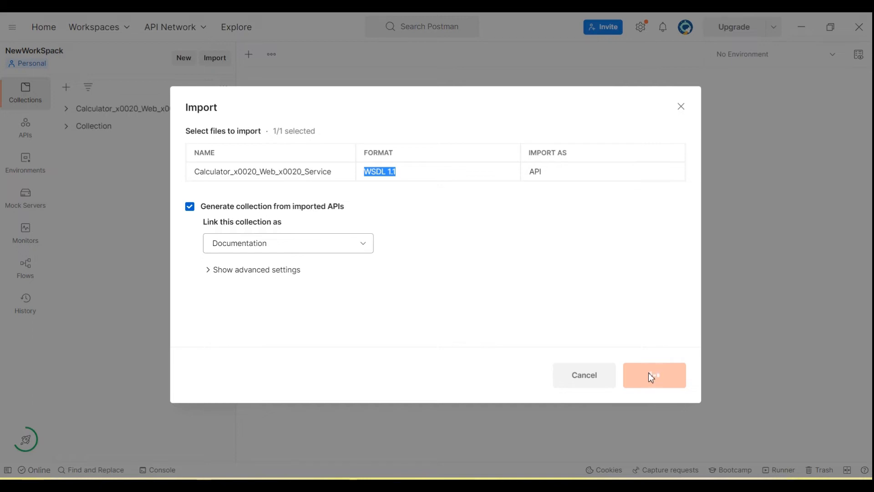
left_click(654, 374)
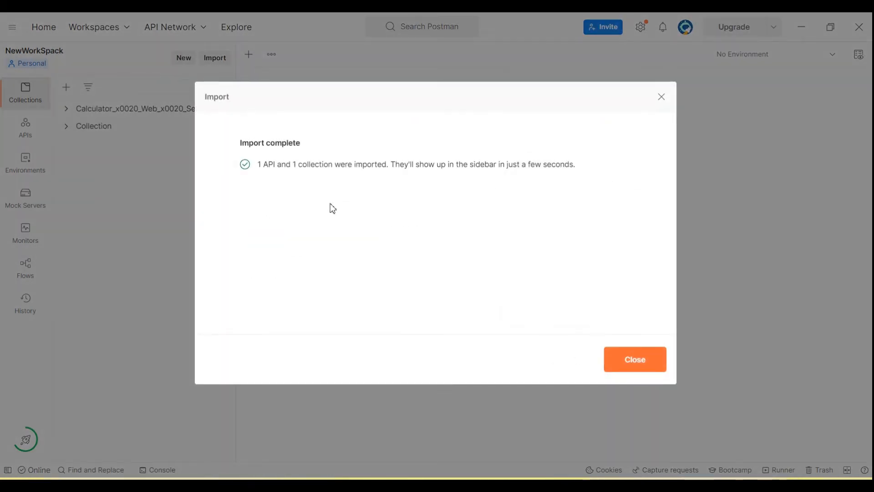
left_click(634, 359)
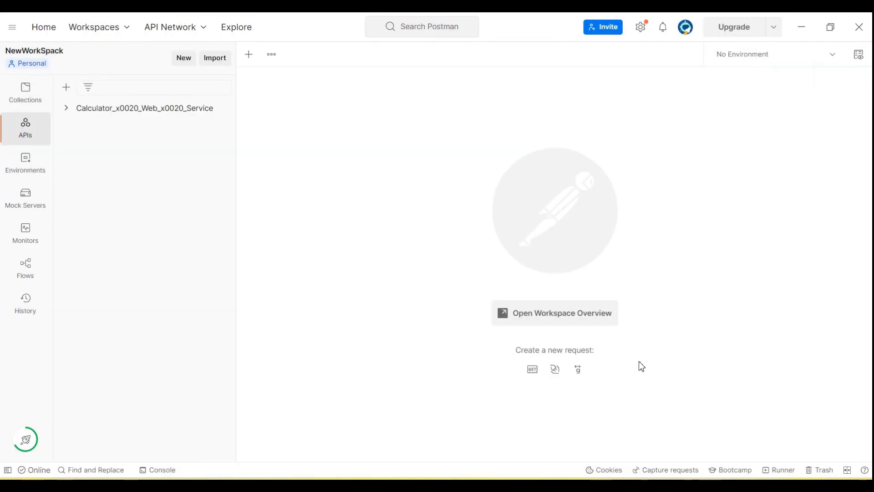
mouse_move(25, 127)
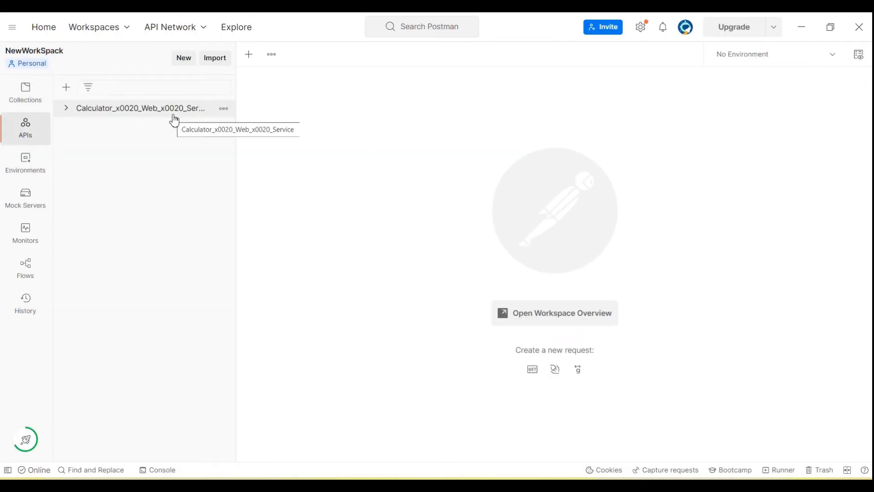
Step: Expand the Calculator collection's SOAP folder and open its Add and Subtract POST requests
left_click(26, 92)
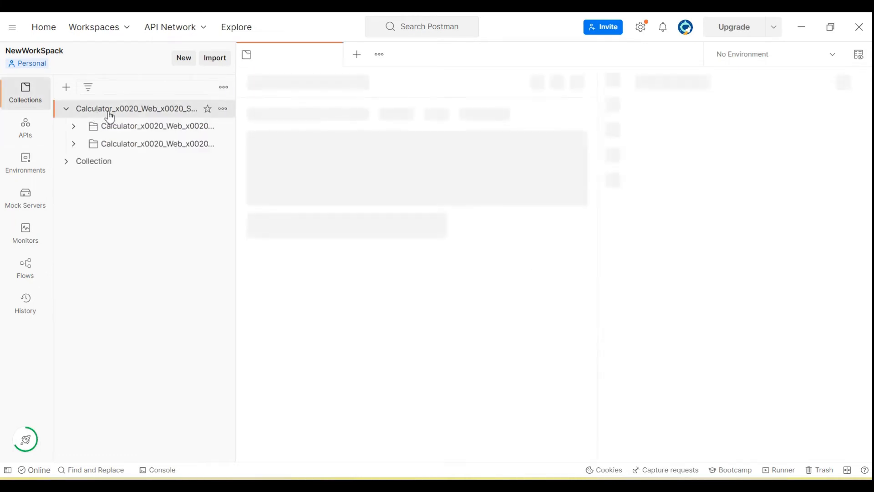
left_click(136, 108)
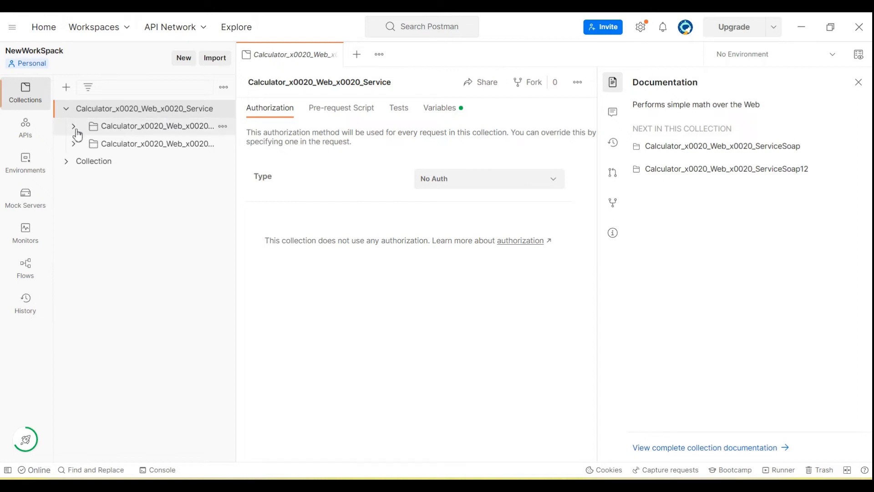
left_click(73, 126)
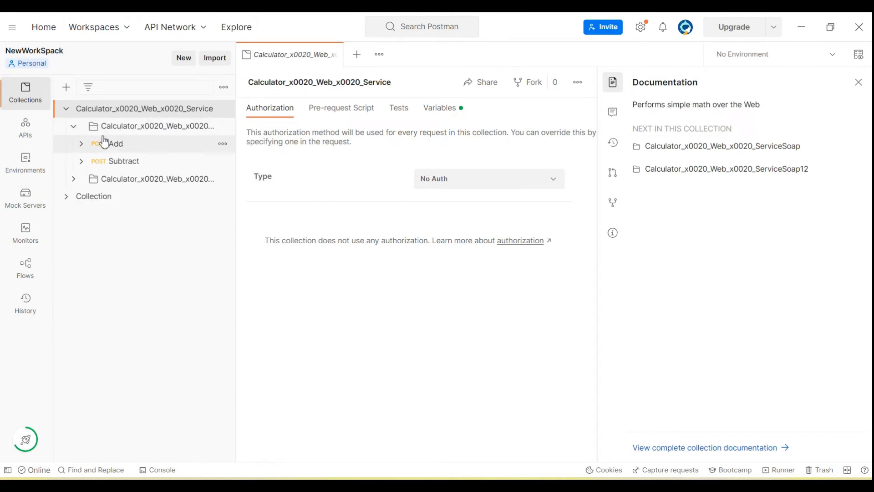
left_click(116, 143)
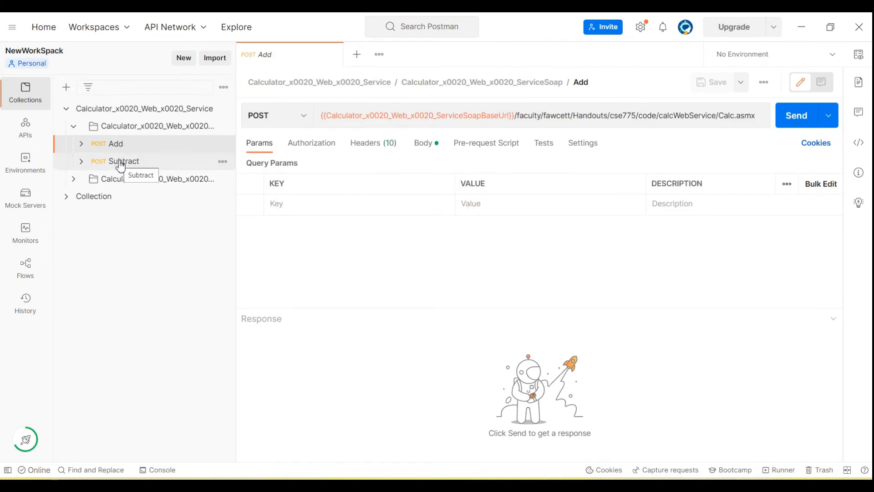
left_click(124, 161)
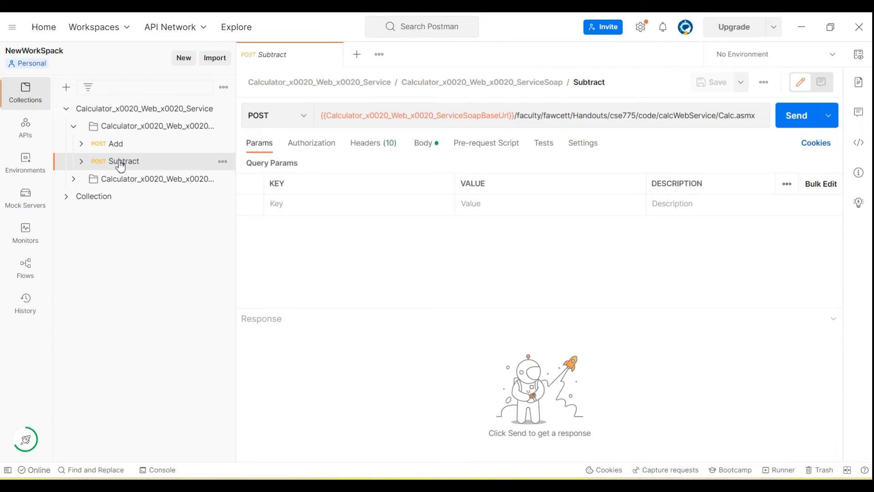
mouse_move(379, 151)
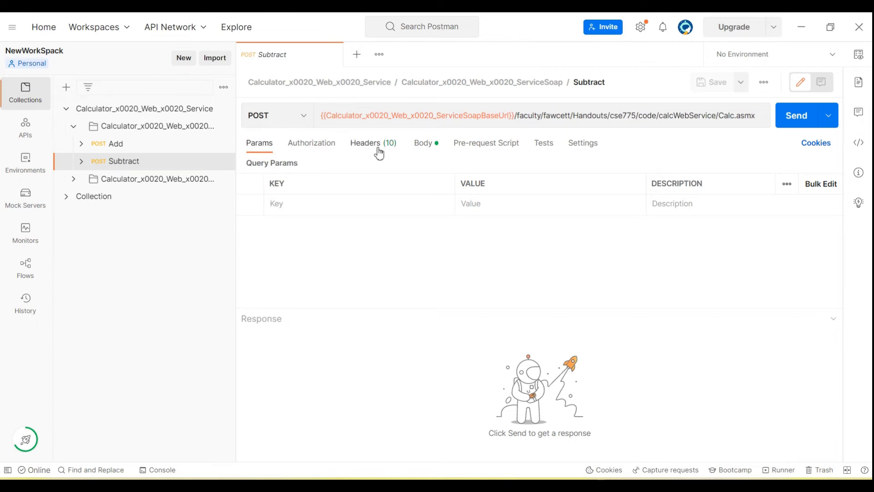
Step: Review the Subtract request's headers and XML body, then send it
left_click(367, 143)
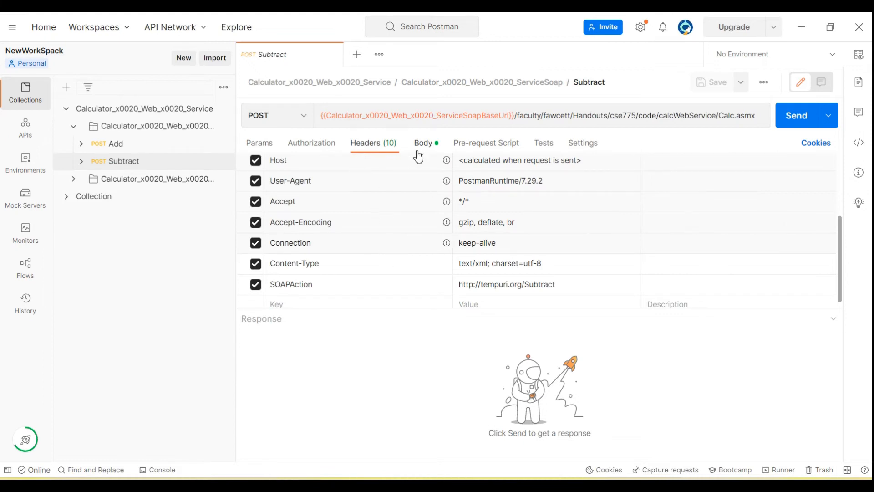
mouse_move(426, 154)
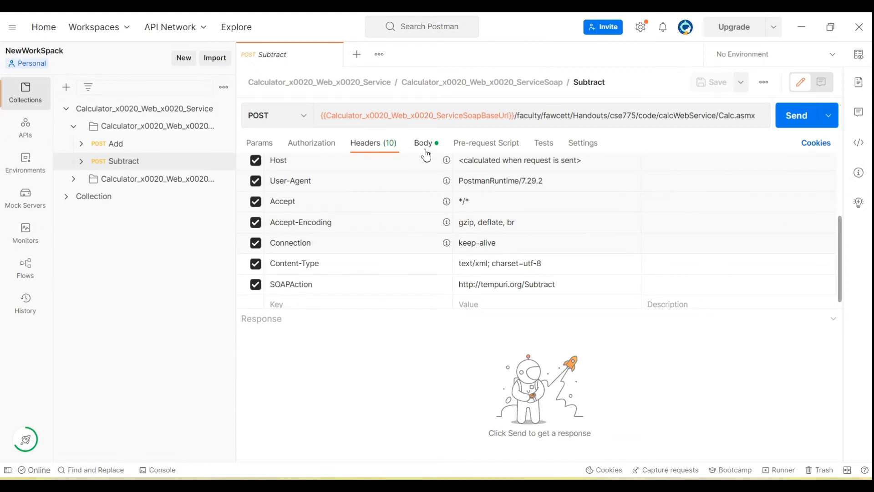
left_click(424, 143)
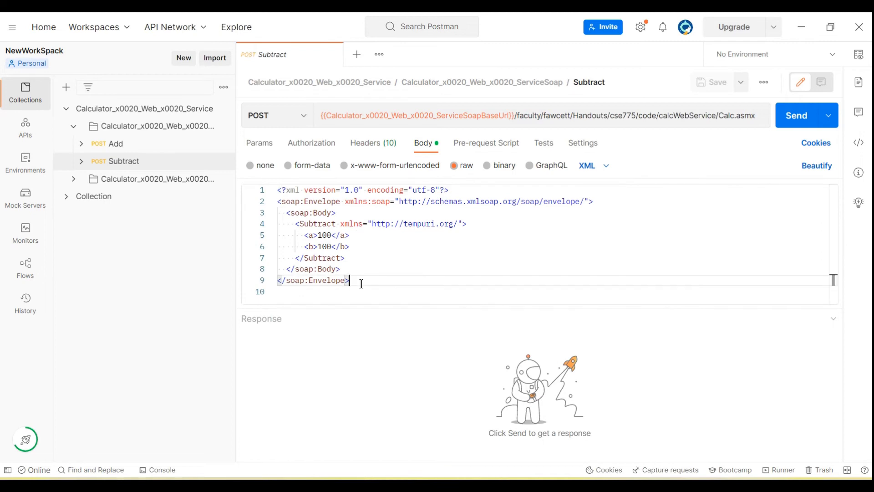
key("ctrl+a")
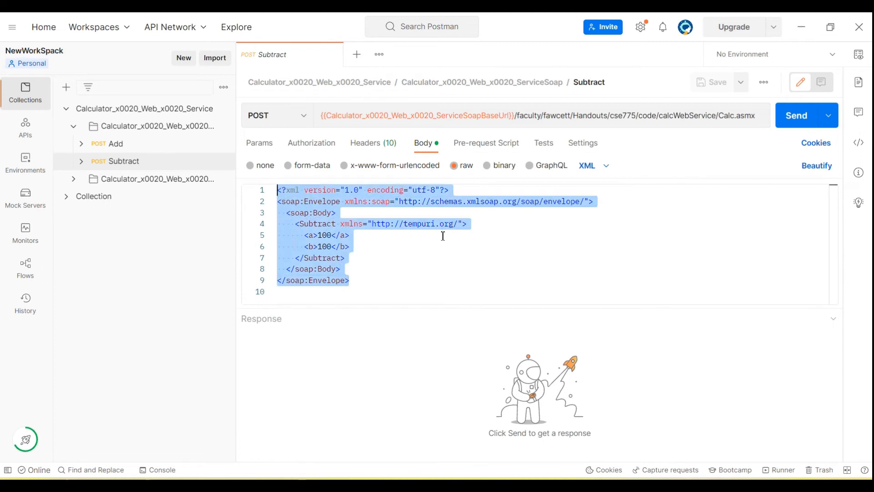
mouse_move(790, 139)
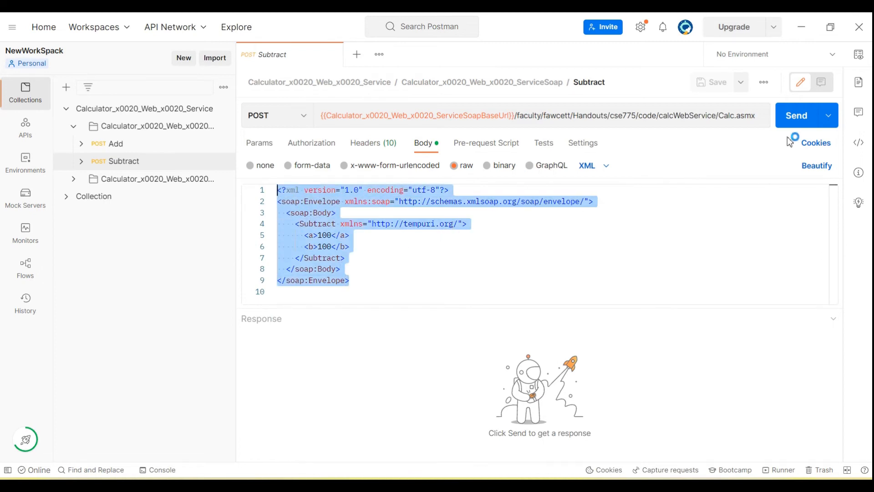
left_click(806, 115)
type("2")
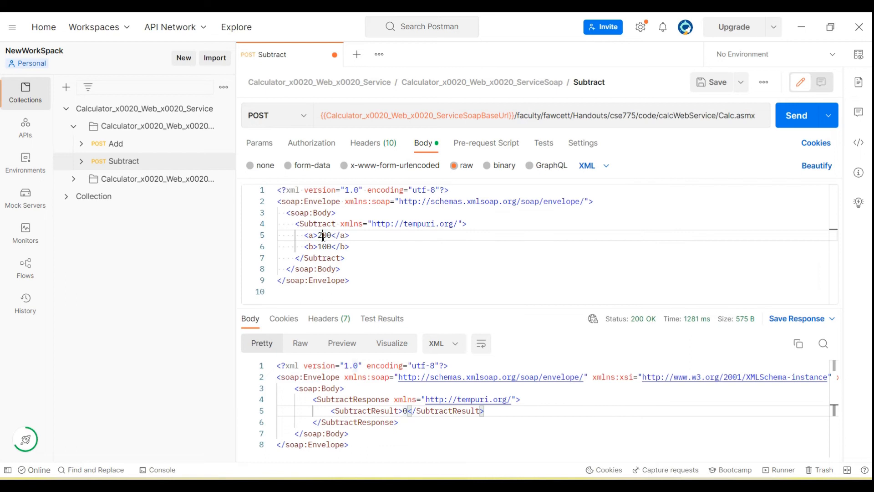
Step: Resend Subtract with a set to 200 to get result 100, returning to the Add request
left_click(806, 116)
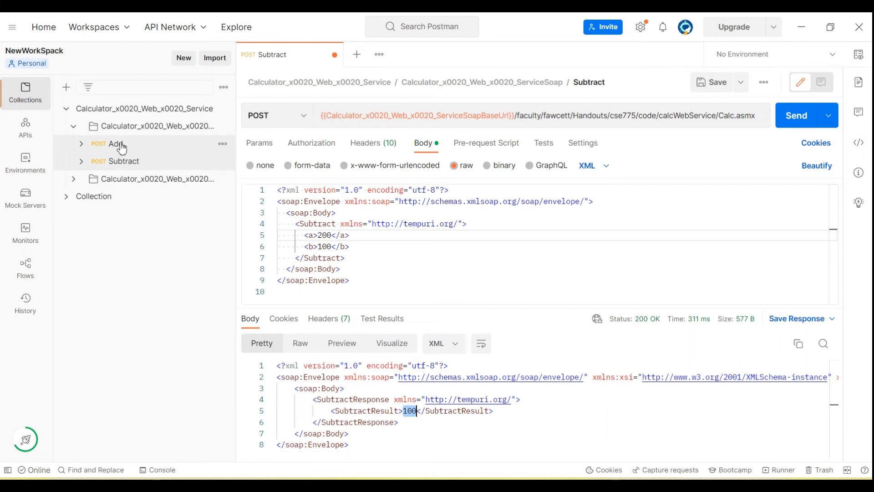
left_click(117, 143)
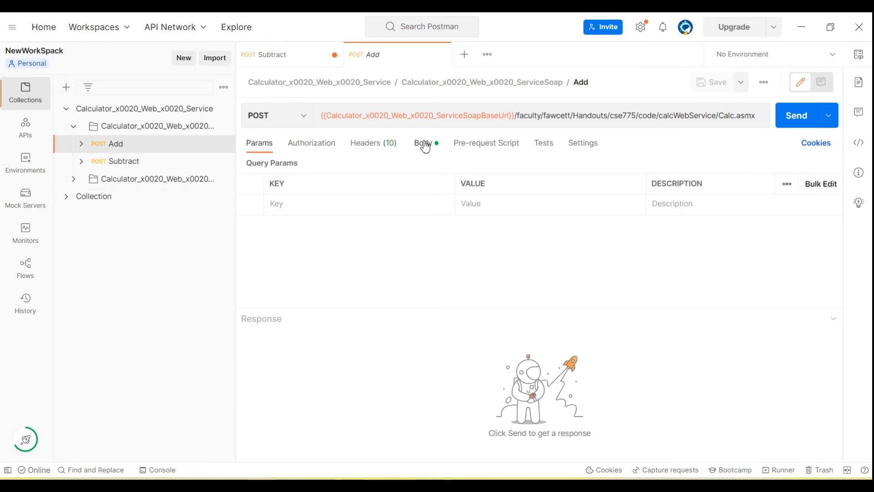
Step: Send the Add request with a=100 and b=100, returning 200 with status 200 OK
left_click(424, 143)
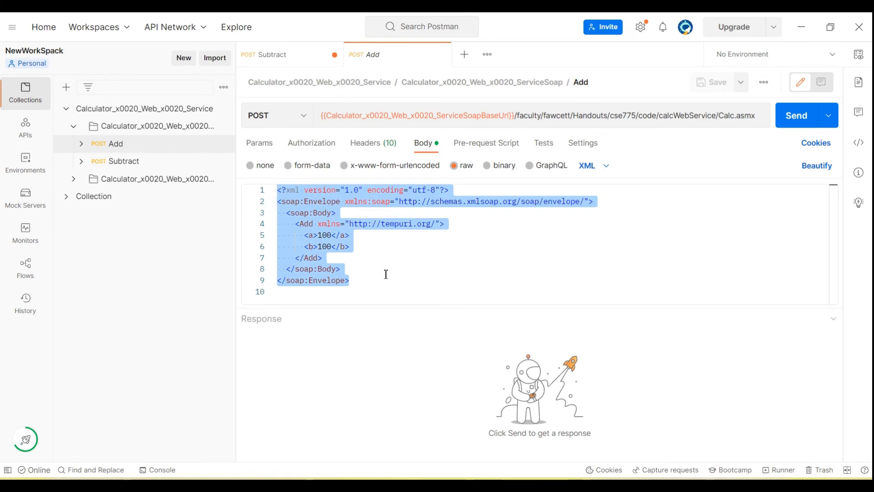
mouse_move(393, 165)
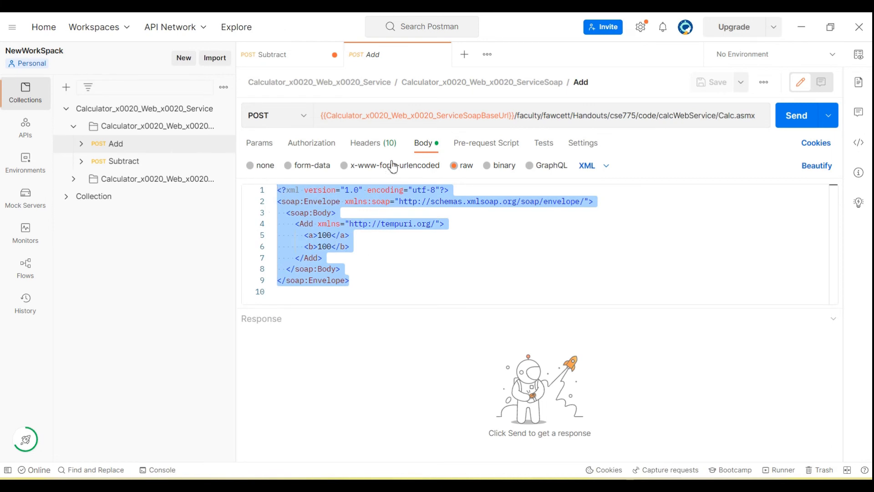
mouse_move(478, 126)
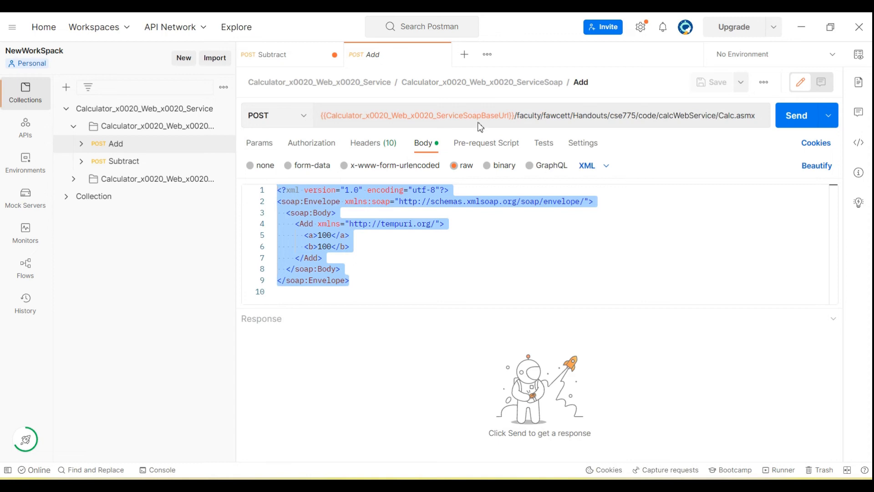
mouse_move(391, 119)
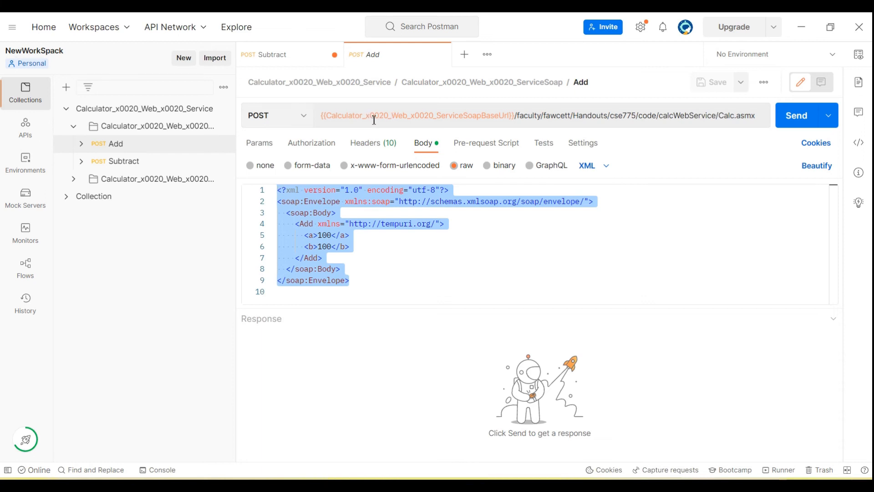
mouse_move(388, 116)
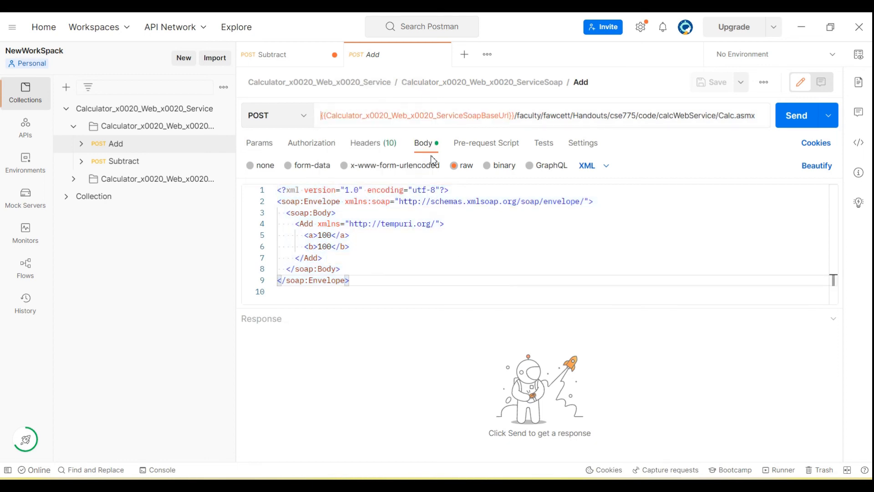
mouse_move(368, 116)
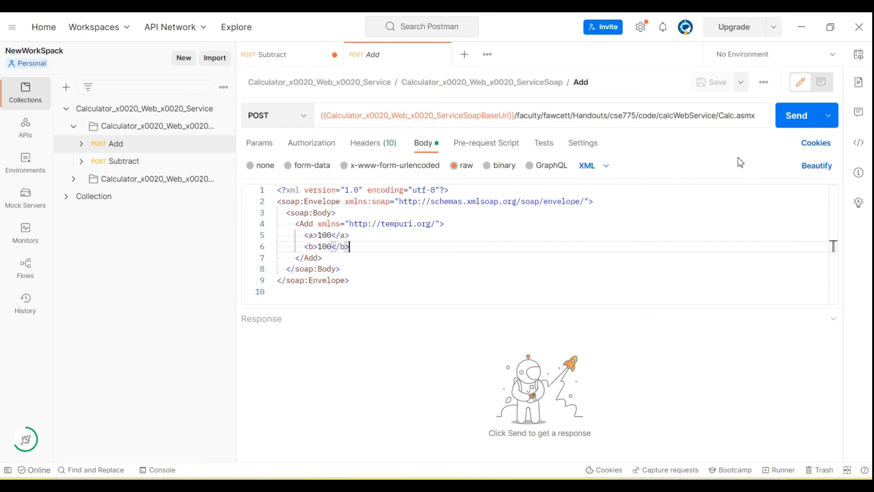
left_click(796, 115)
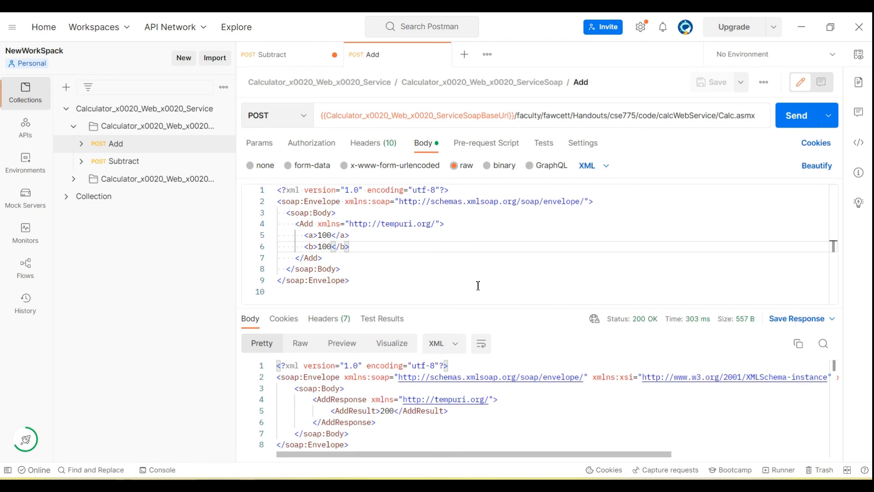
double_click(389, 411)
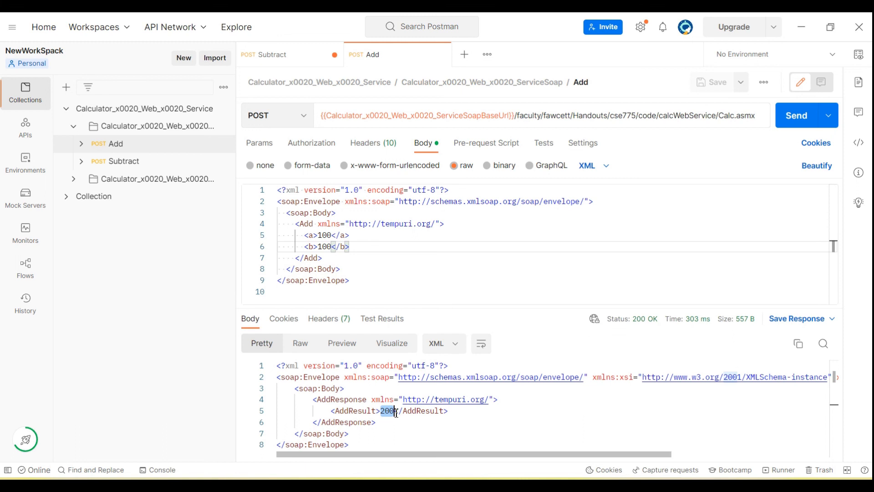
mouse_move(542, 148)
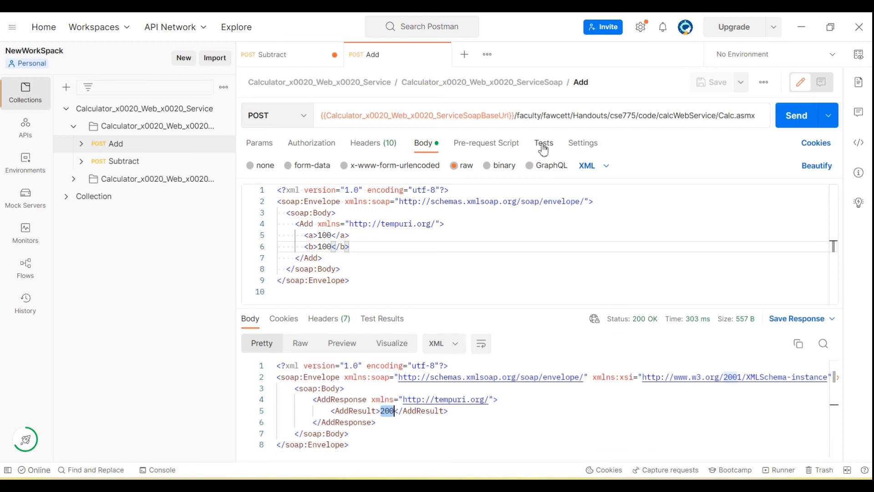
left_click(543, 143)
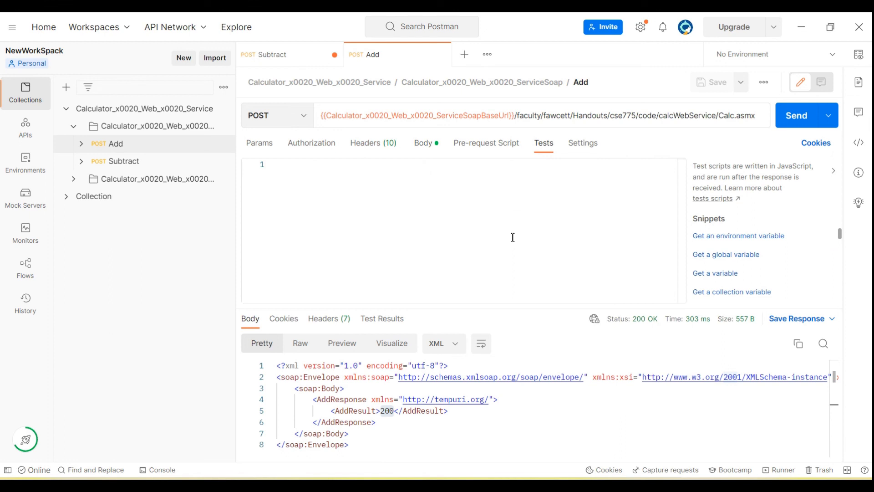
mouse_move(425, 143)
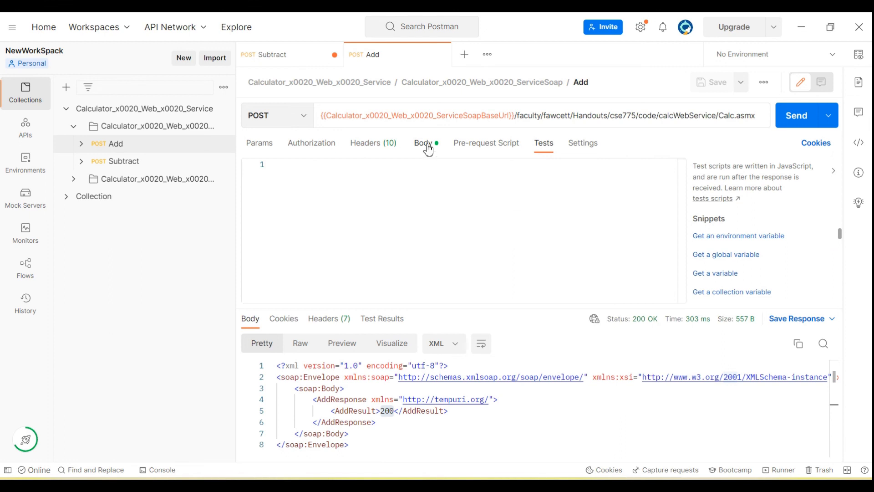
left_click(423, 143)
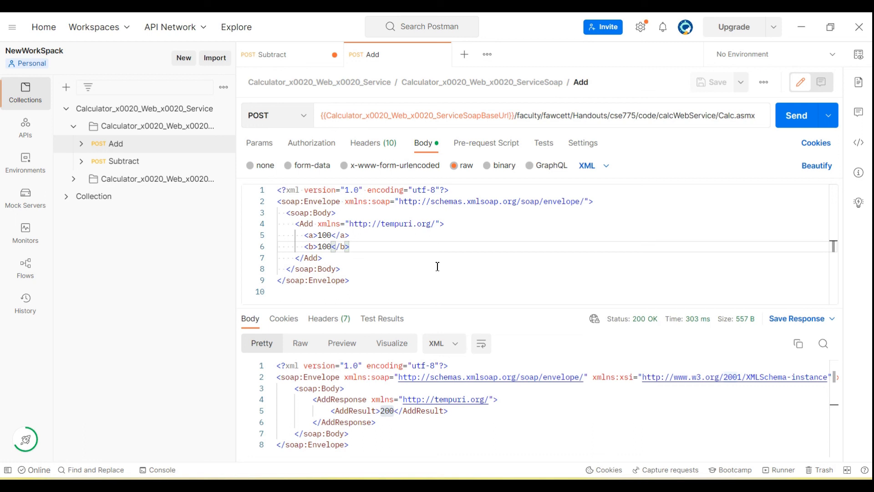
mouse_move(664, 68)
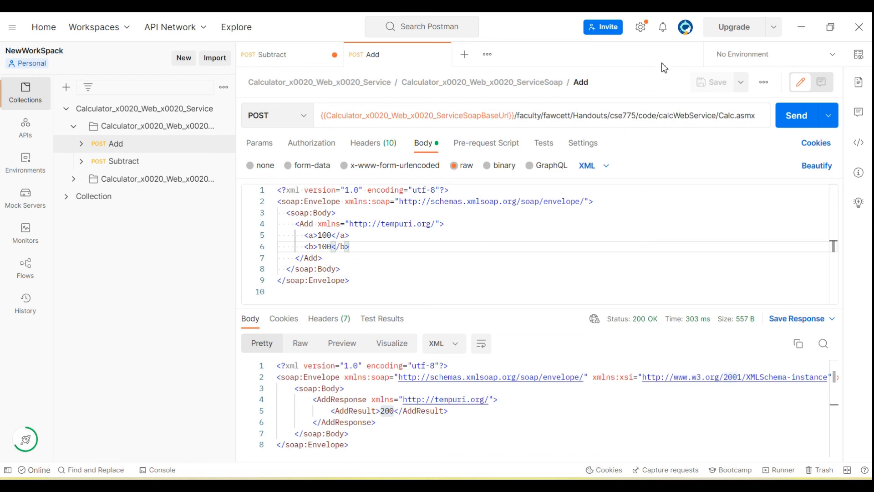